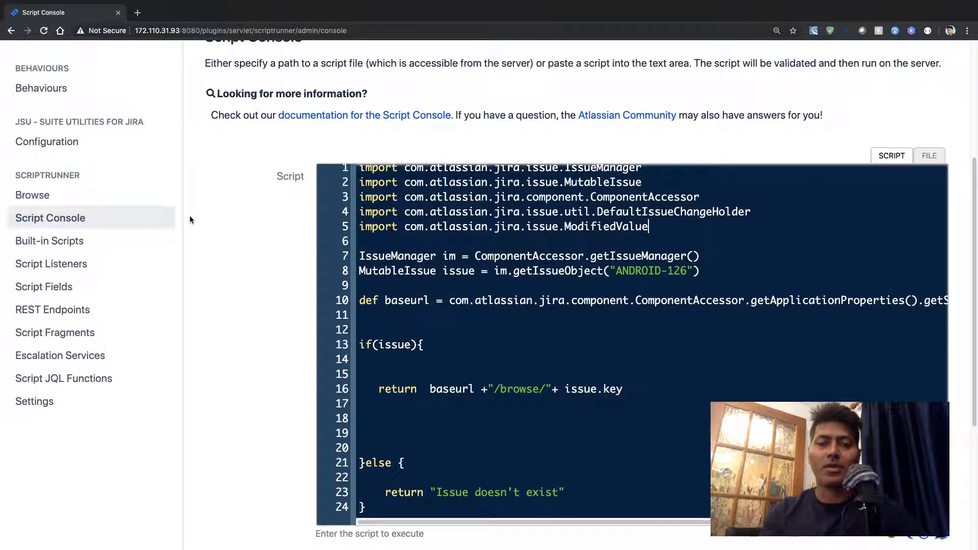
Run the script and confirm the Result tab returns the ANDROID-126 browse URL
scroll(down, 3)
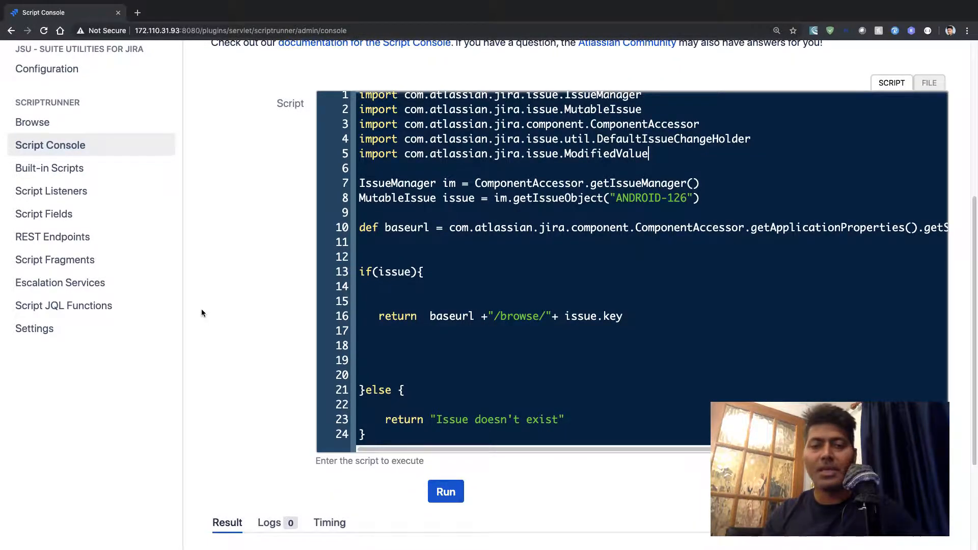
click(446, 491)
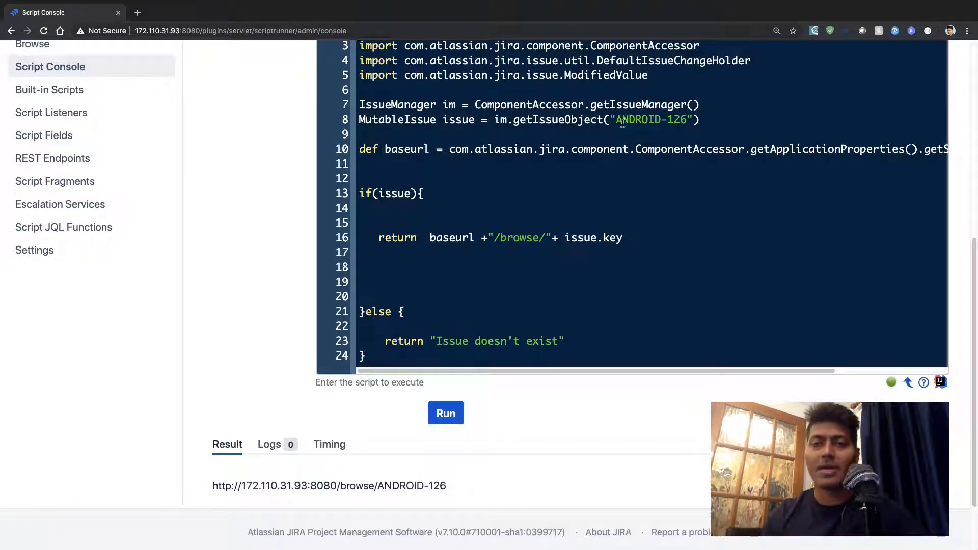
double_click(637, 119)
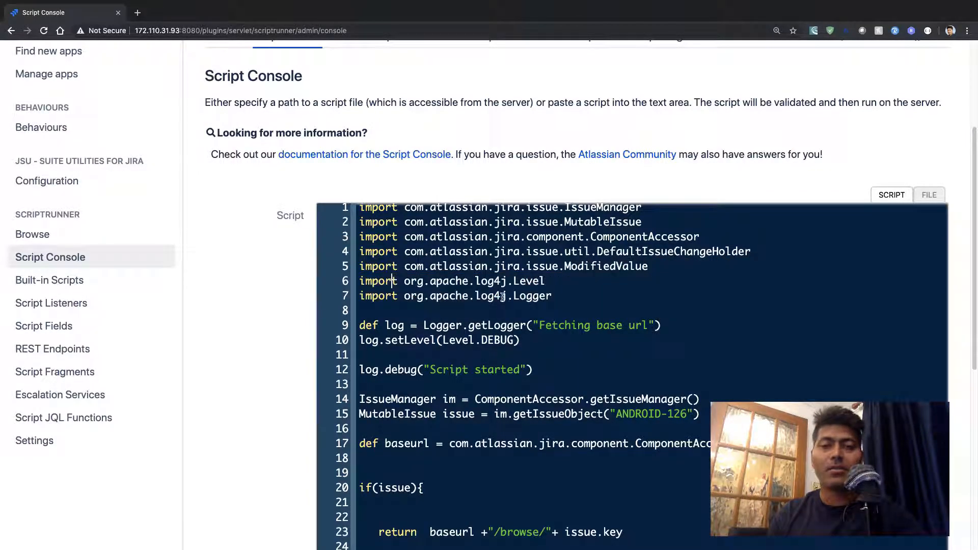
Review the pasted log4j imports, the 'Fetching base url' DEBUG logger and the 'Script started' call
drag(360, 281, 551, 296)
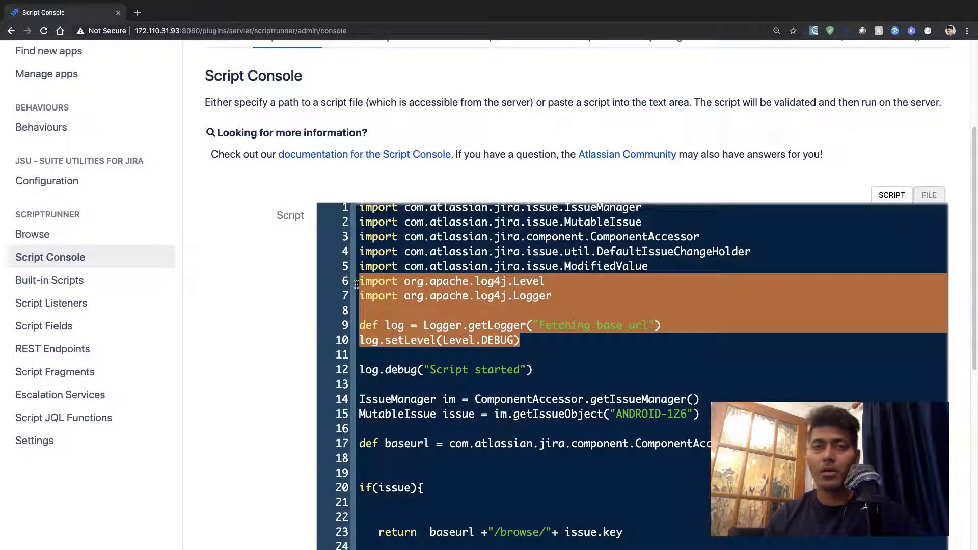
scroll(down, 3)
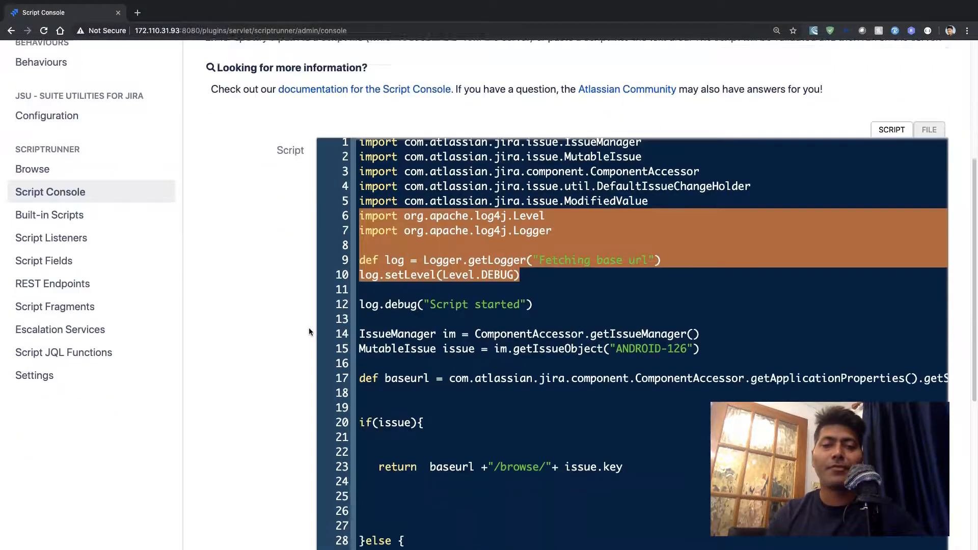
scroll(down, 3)
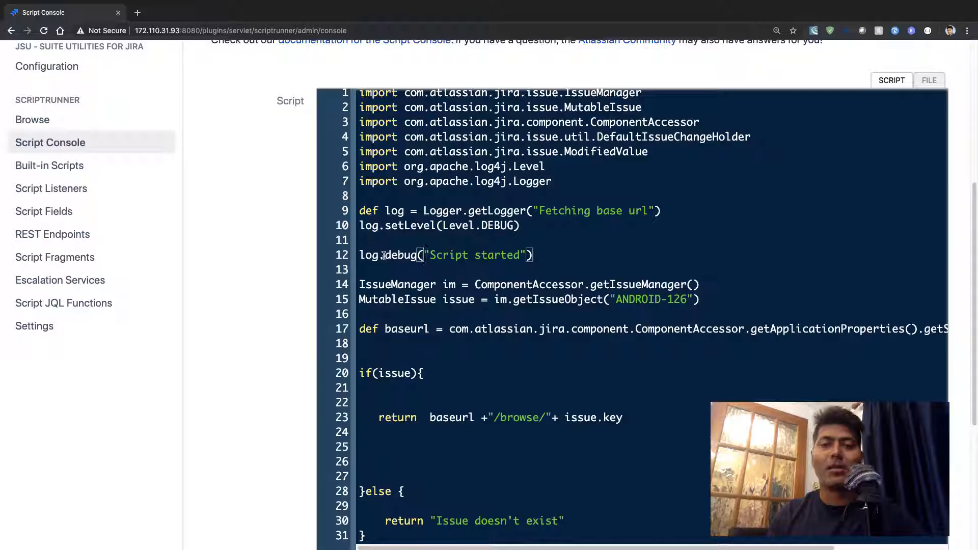
scroll(down, 3)
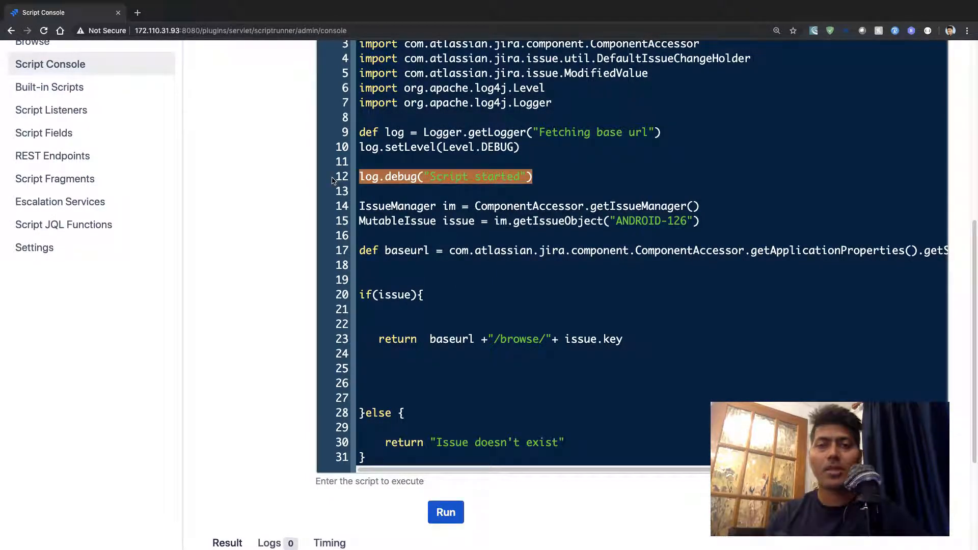
Run the script and view the single DEBUG 'Script started' entry in the Logs tab
click(445, 512)
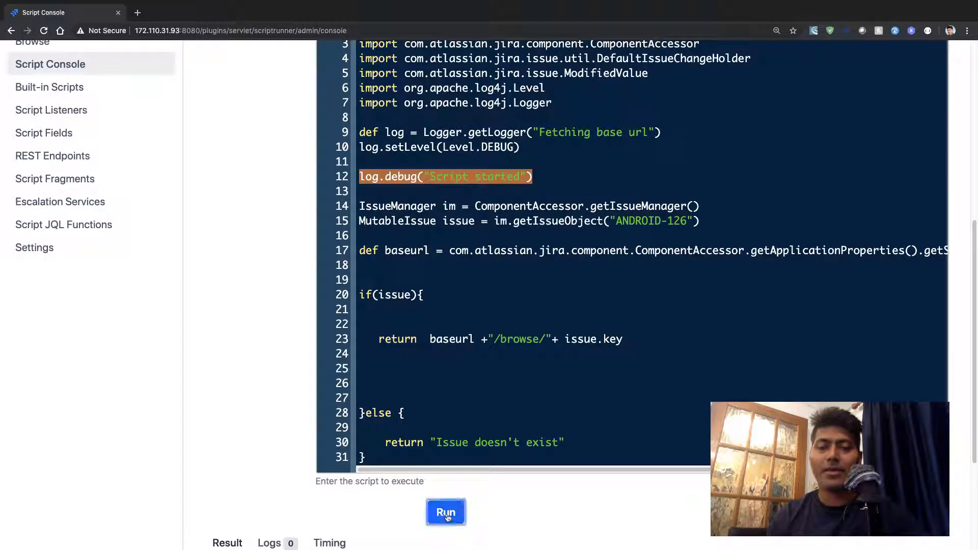
click(445, 512)
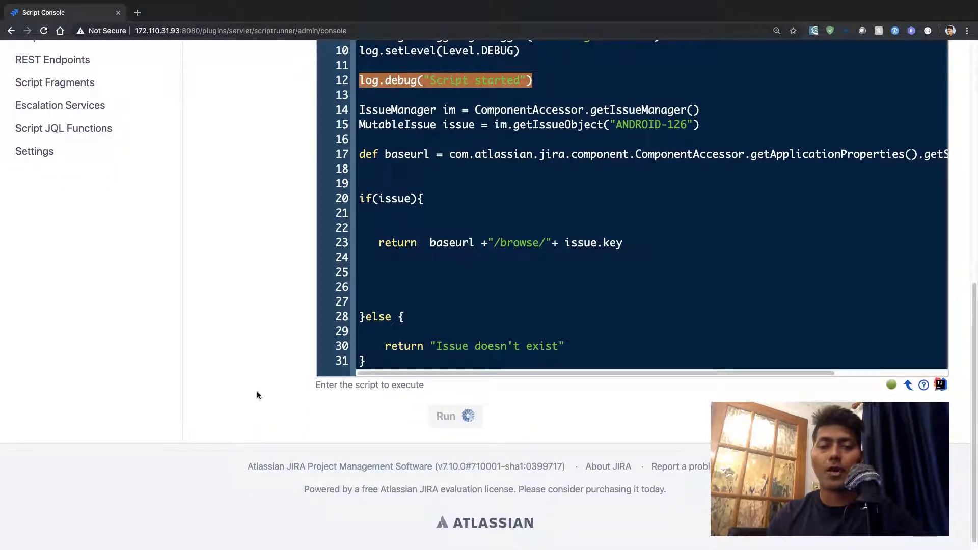
click(445, 416)
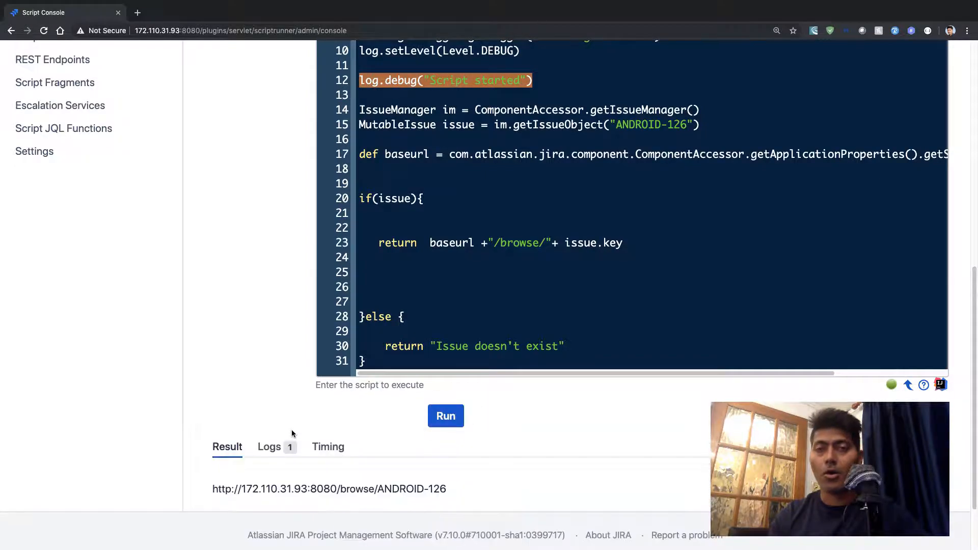
click(269, 446)
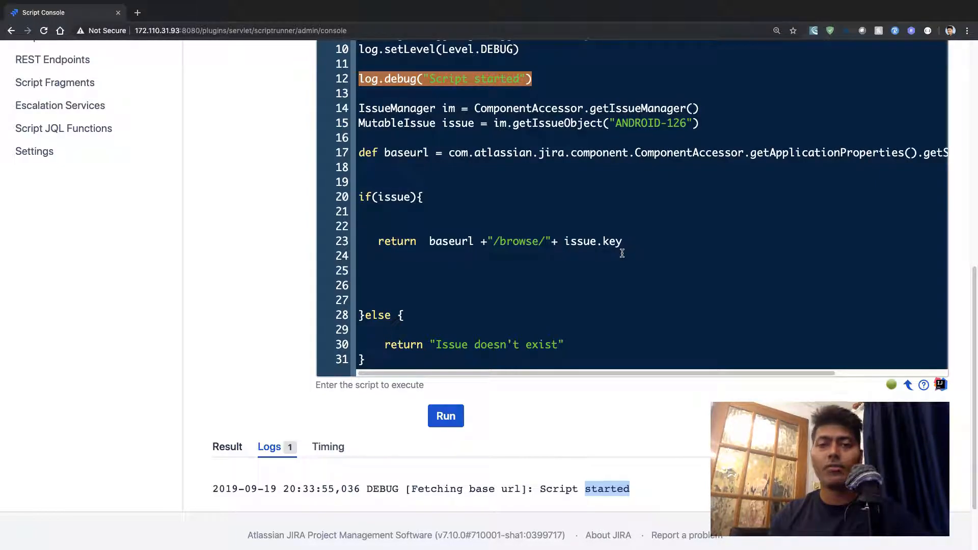
mouse_move(637, 244)
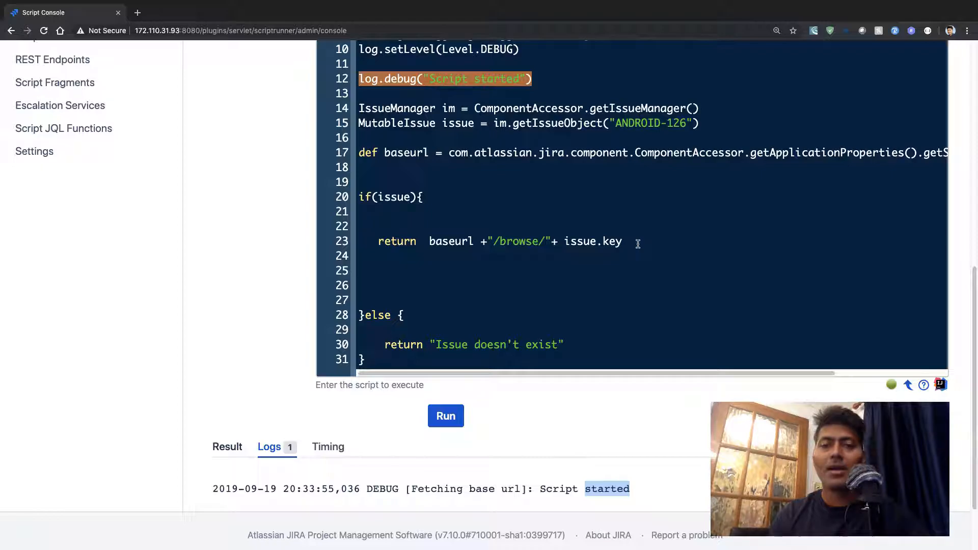
Add log.debug(baseurl +"/browse/"+ issue.key) just above the return inside the if block
click(384, 226)
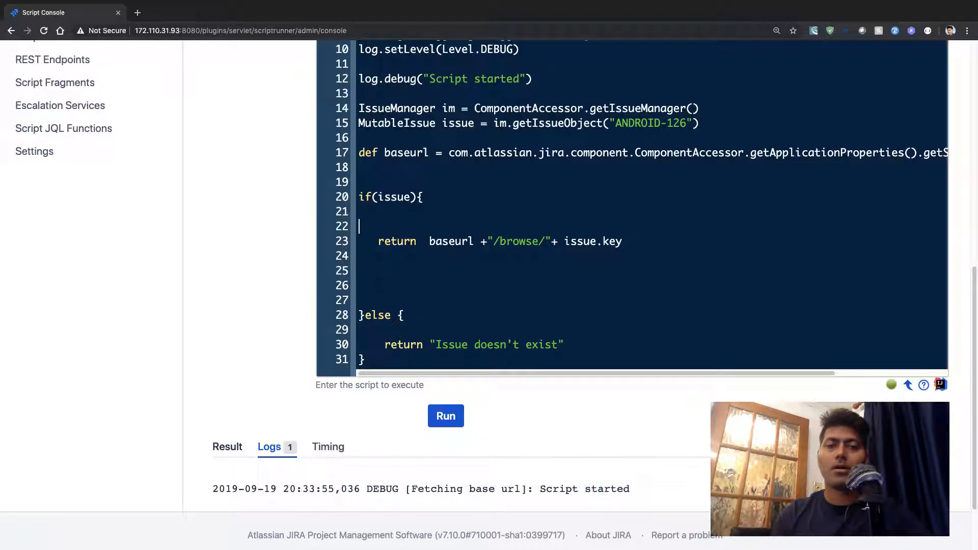
key(enter)
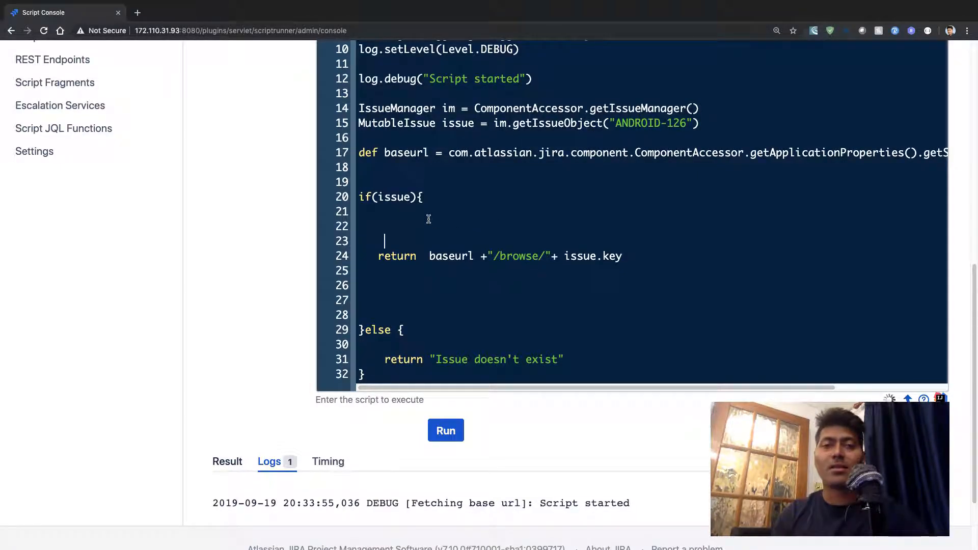
text(log.)
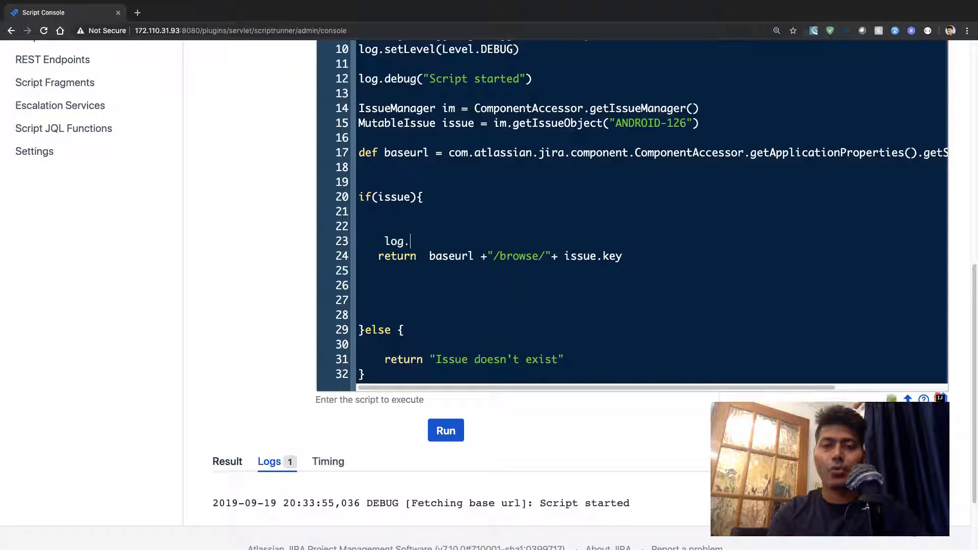
text(debug)
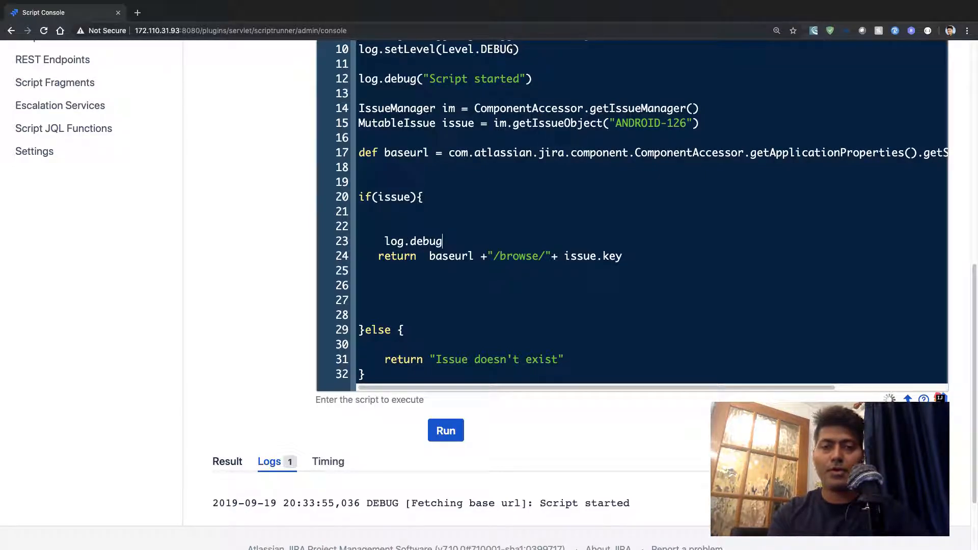
text(())
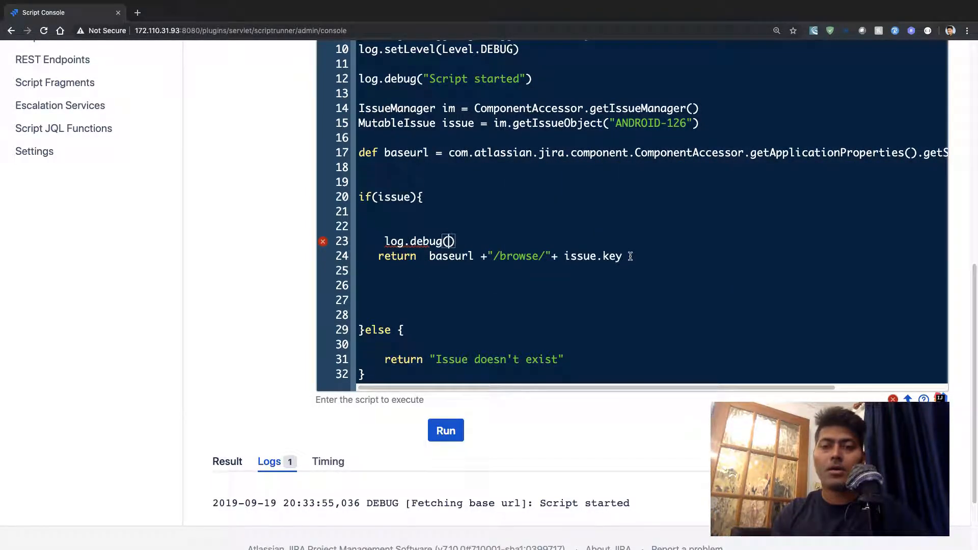
drag(429, 256, 621, 255)
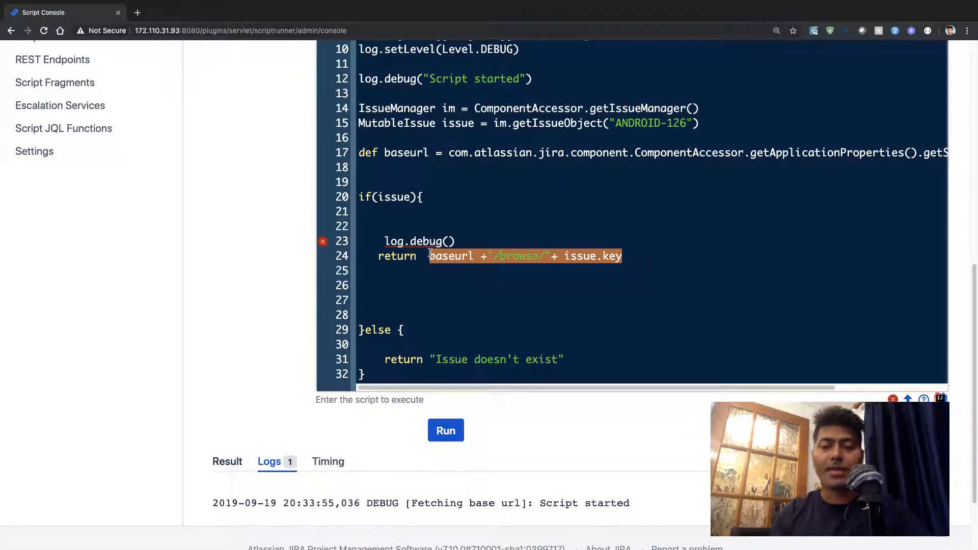
text(baseurl +"/browse/"+ issue.key)
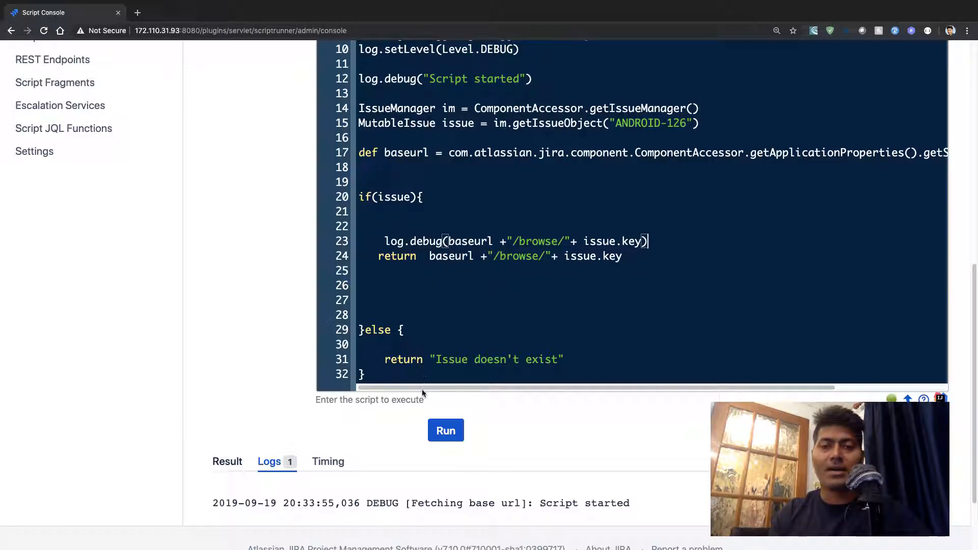
Run the script and view both DEBUG entries, 'Script started' and the browse URL, in Logs
click(445, 430)
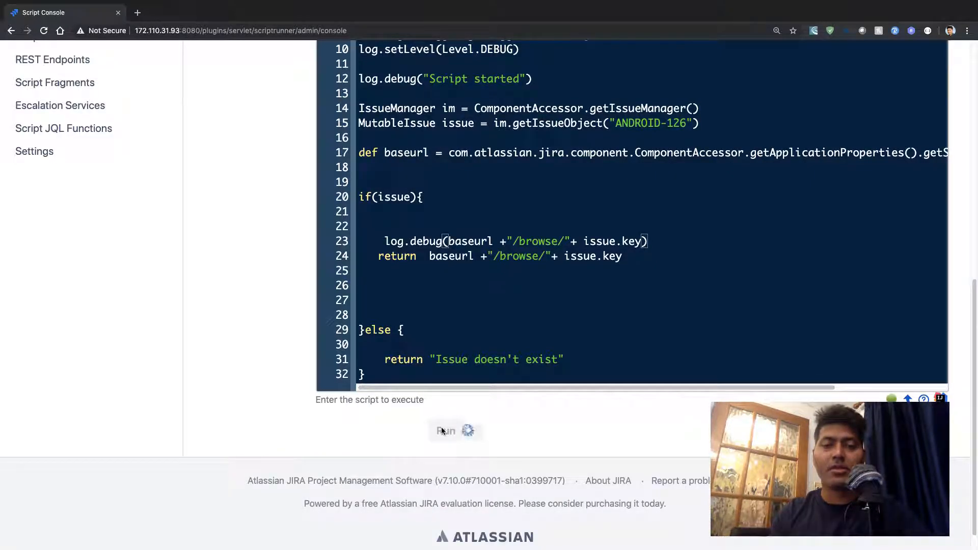
click(445, 430)
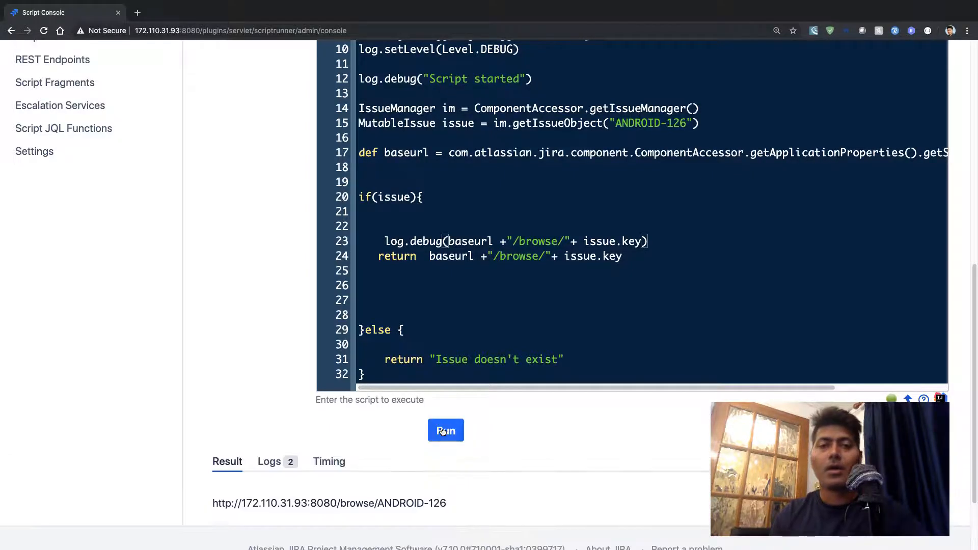
click(269, 462)
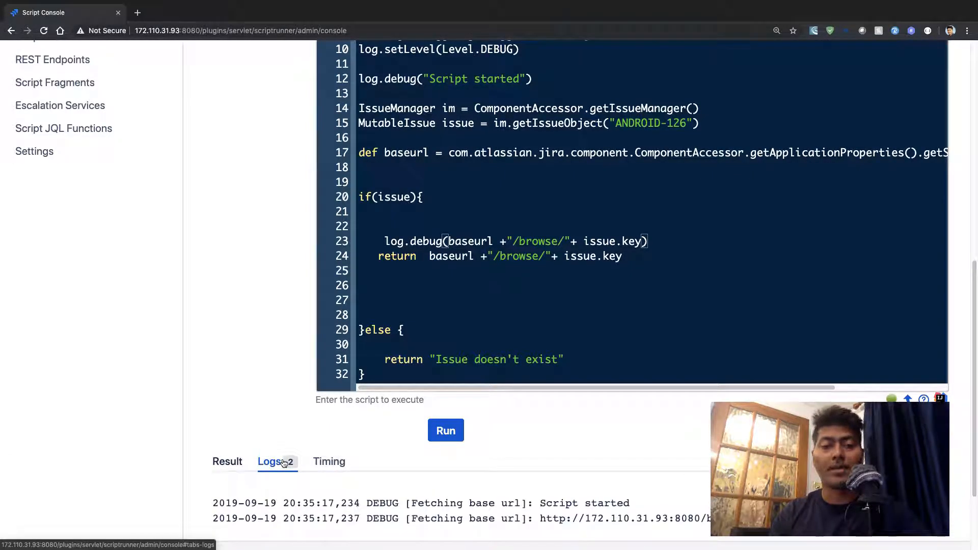
scroll(down, 3)
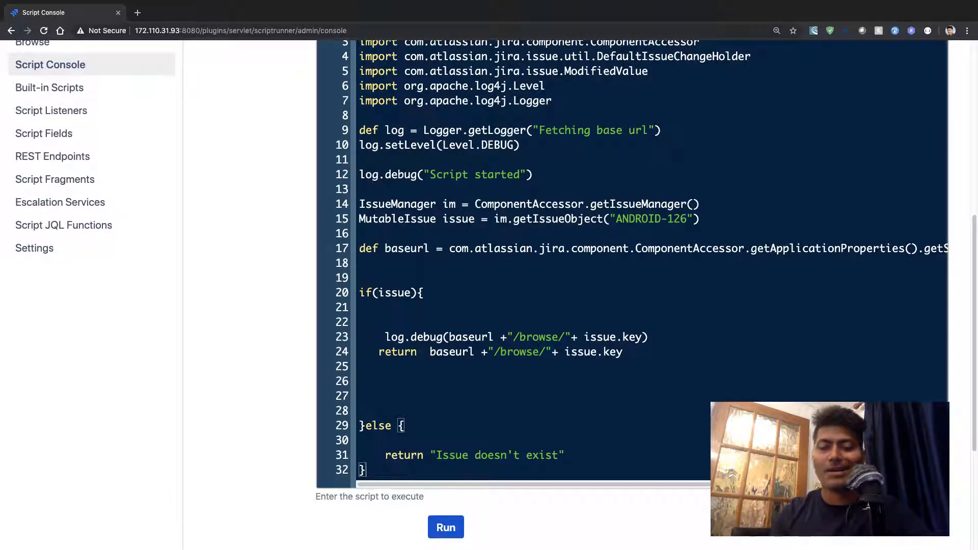
Add a log.debug("Script ended") line at the end of the script and run it
text(log.debug("Script started"))
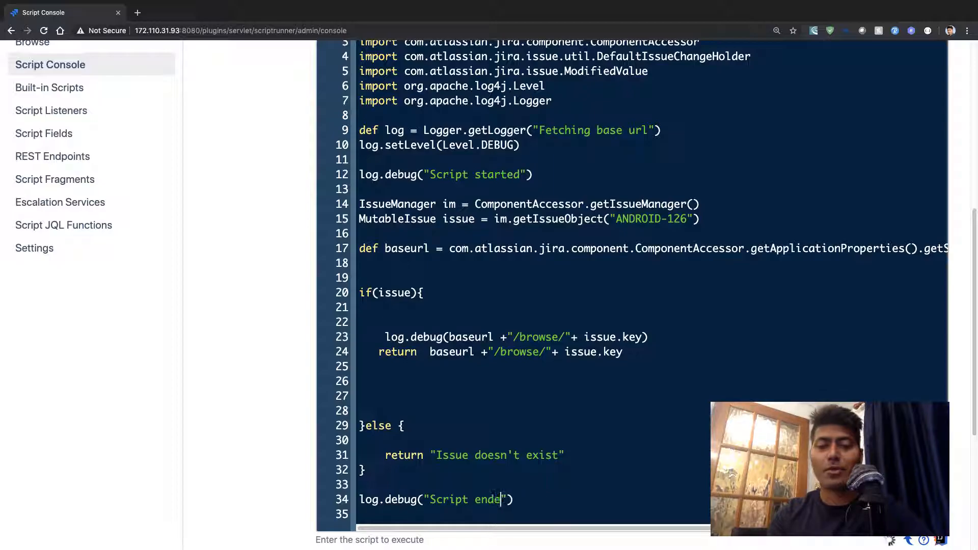
text(d)
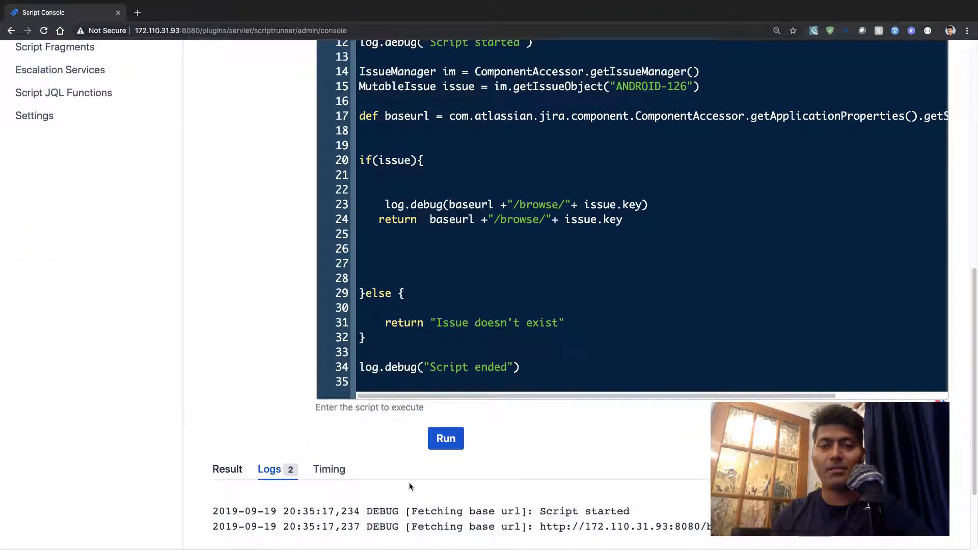
click(445, 438)
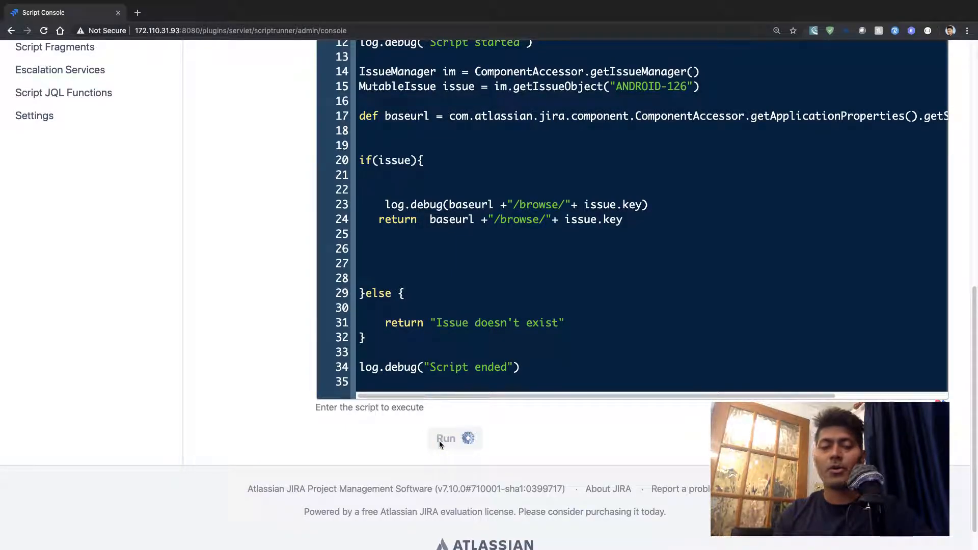
click(445, 438)
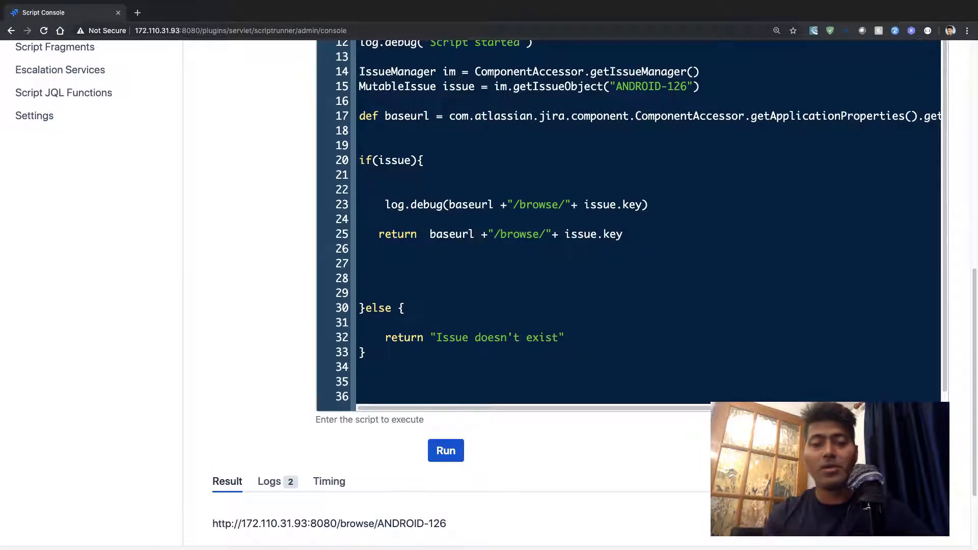
Move log.debug("Script ended") above the return inside the if block and rerun for three log entries
text(log.debug("Script ended"))
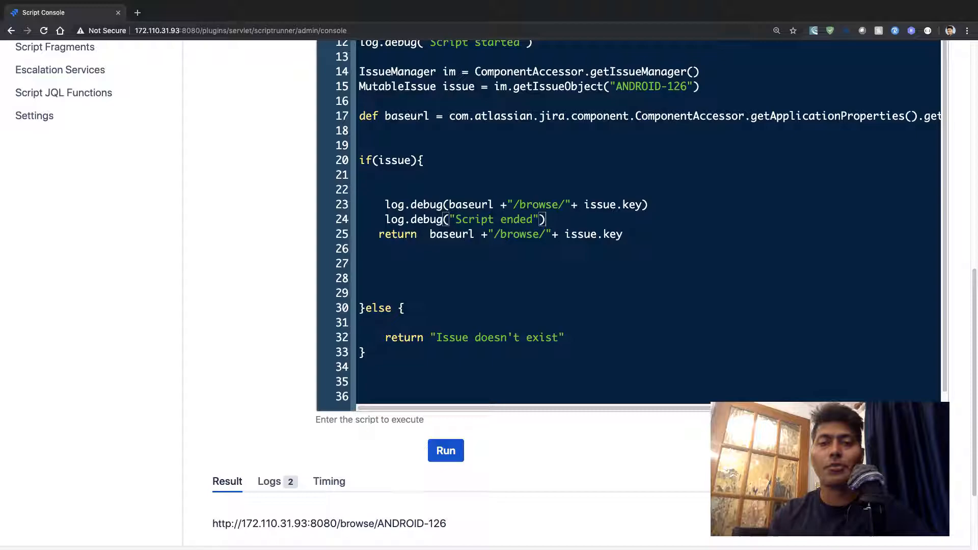
click(445, 450)
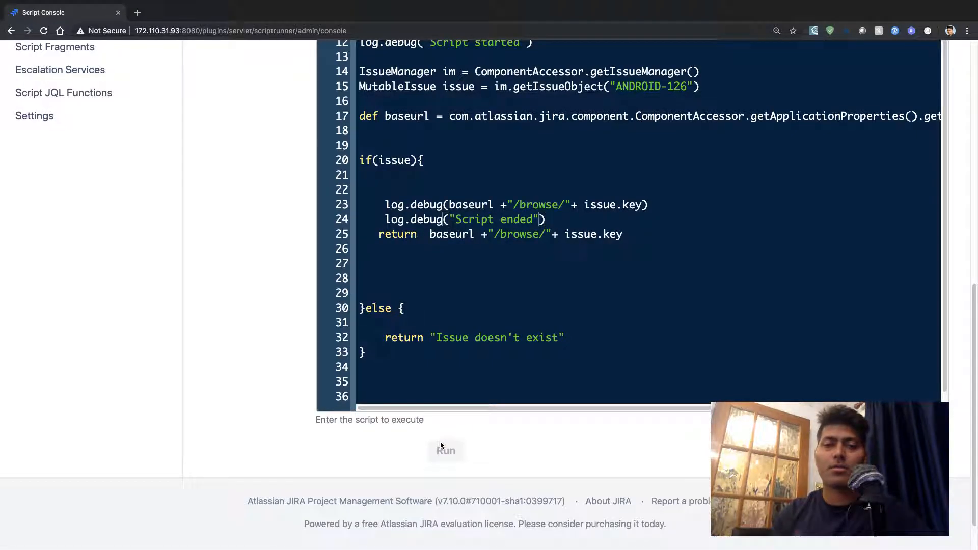
click(445, 450)
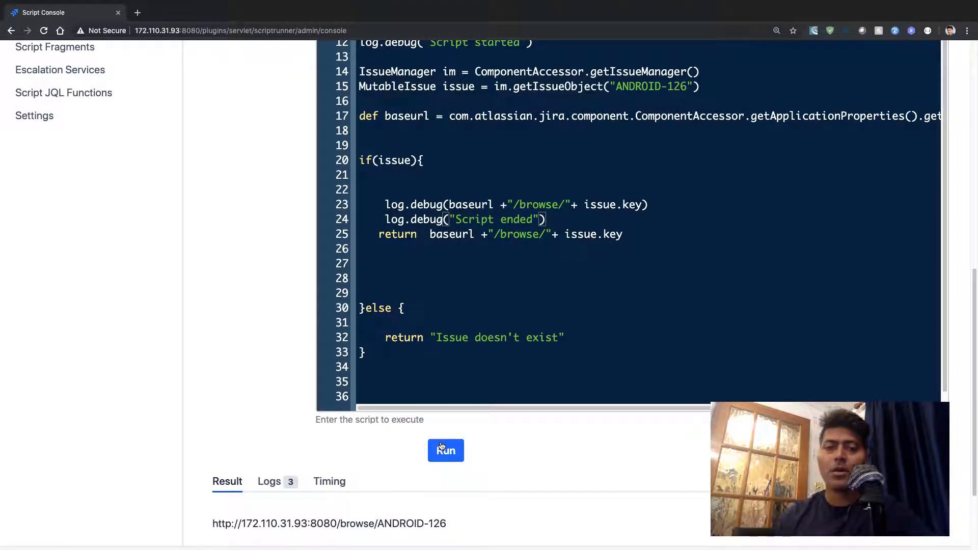